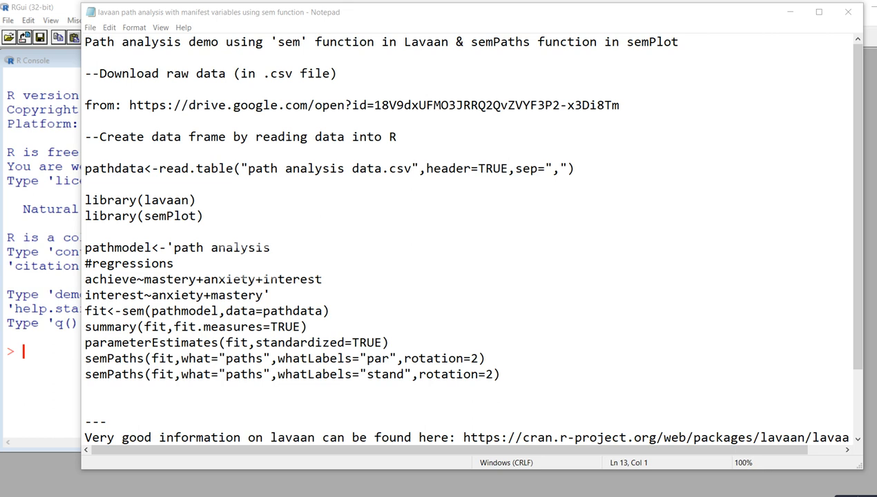
Highlight the Google Drive data link, then the pathdata name, read.table call and CSV file name.
left_click_drag(129, 105, 619, 105)
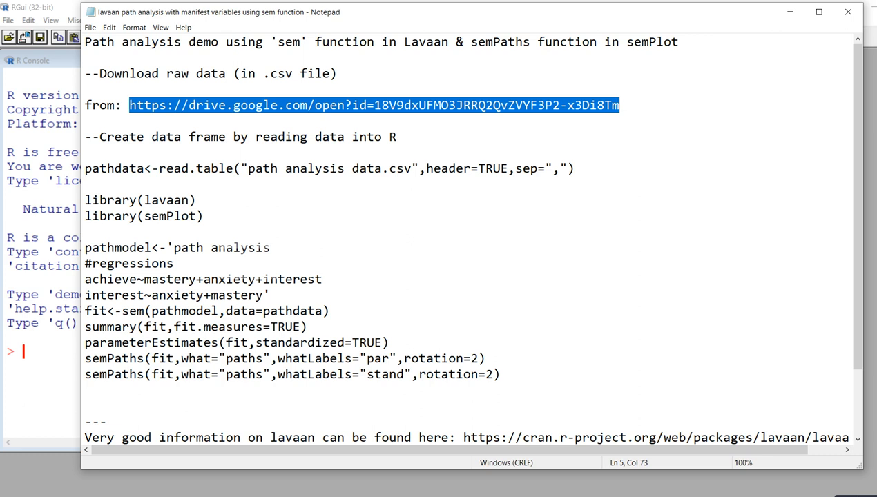
double_click(114, 168)
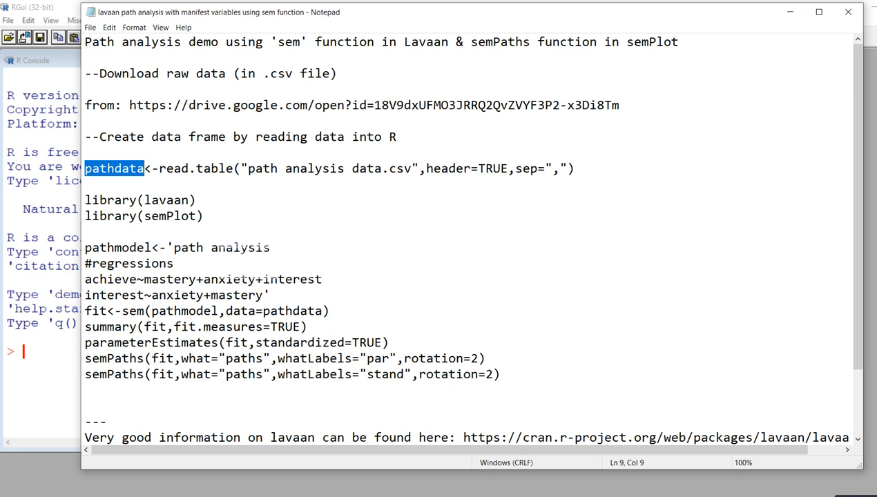
double_click(196, 168)
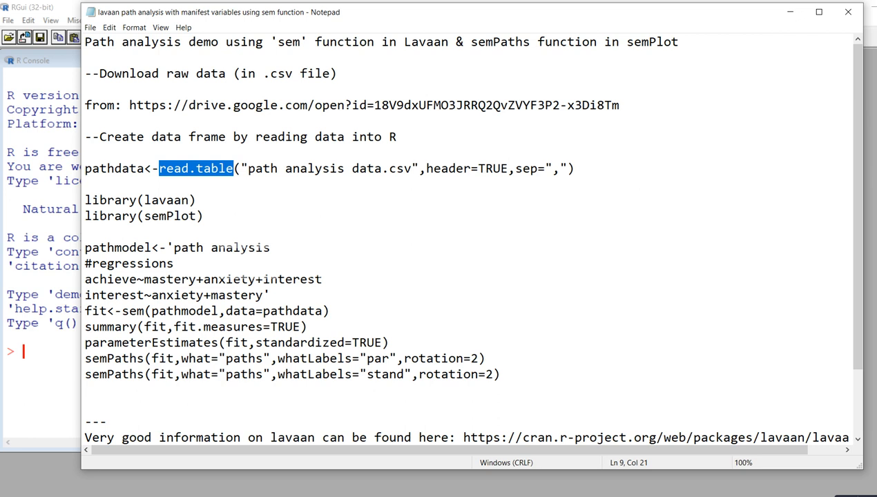
left_click_drag(247, 168, 366, 168)
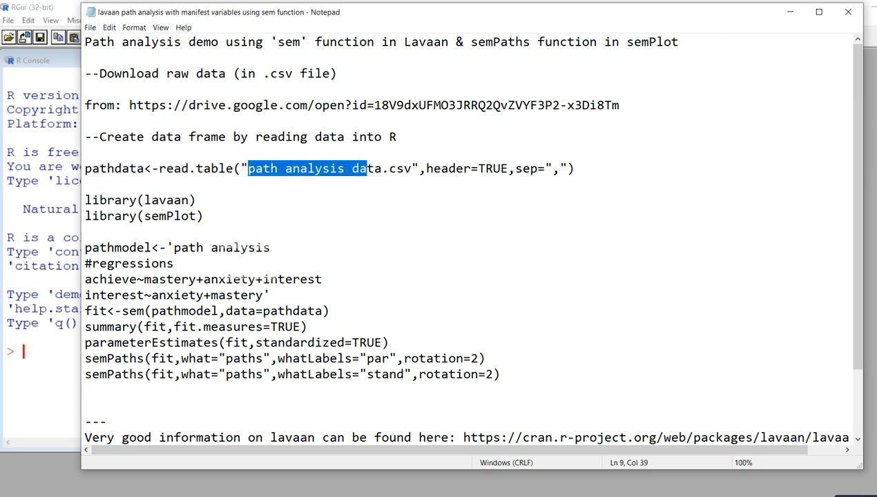
left_click_drag(366, 169, 413, 168)
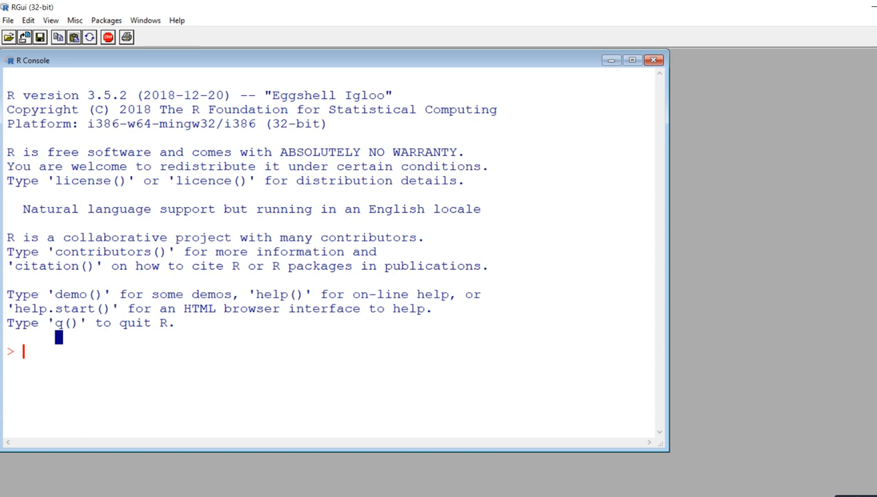
Change RGui's working directory to the Downloads folder via File > Change dir.
left_click(9, 19)
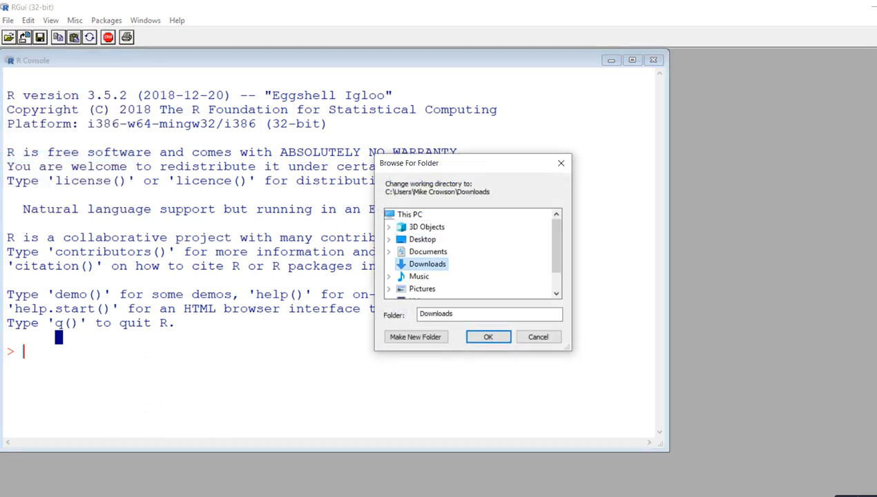
left_click(488, 337)
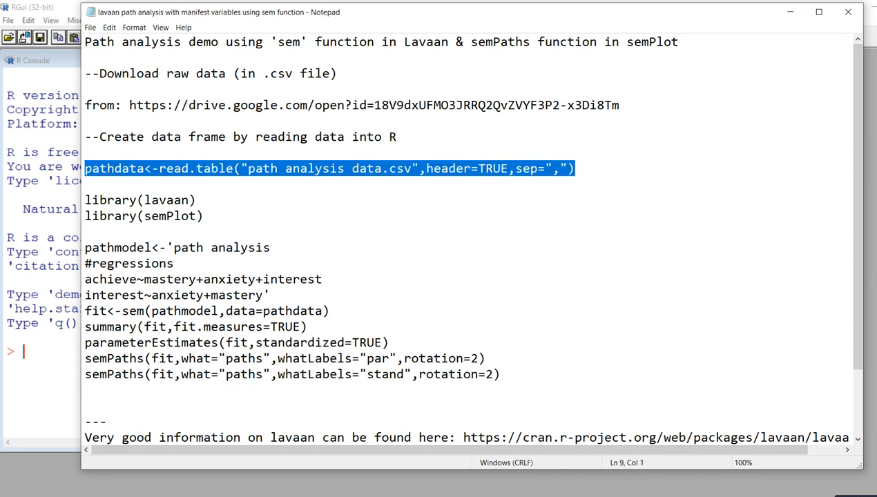
Read 'path analysis data.csv' into pathdata with header=TRUE and sep=",", and print it.
left_click(99, 168)
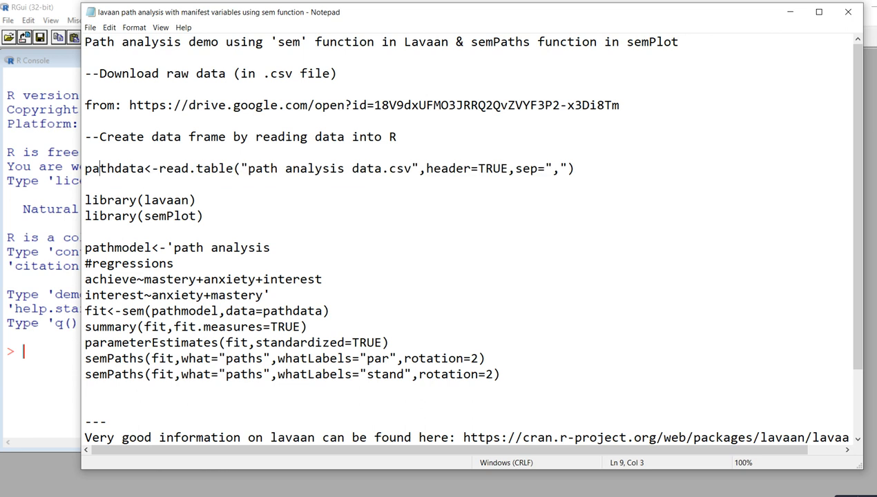
double_click(112, 168)
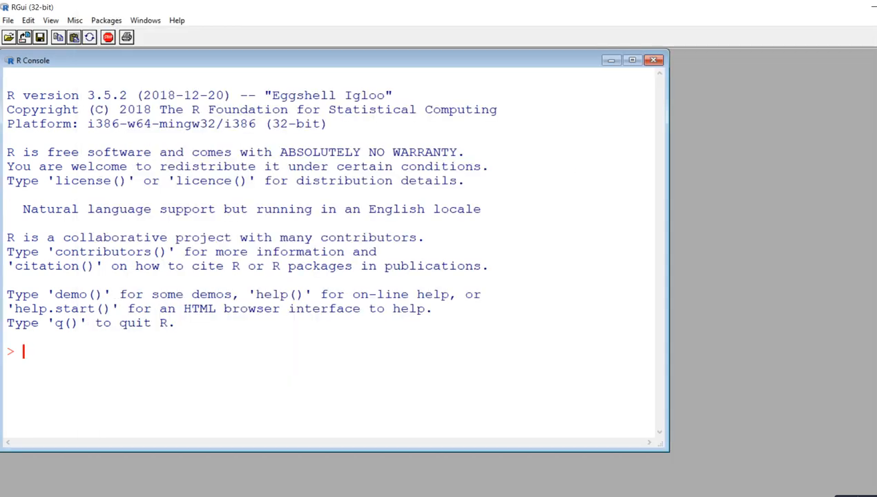
type("pathdata<-read.table(\"path analysis data.csv\",header=TRUE,sep=\",\")")
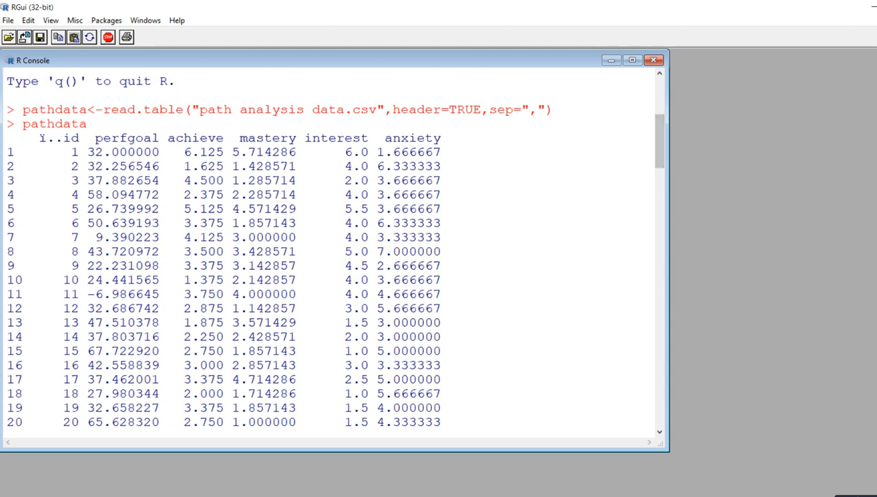
double_click(128, 138)
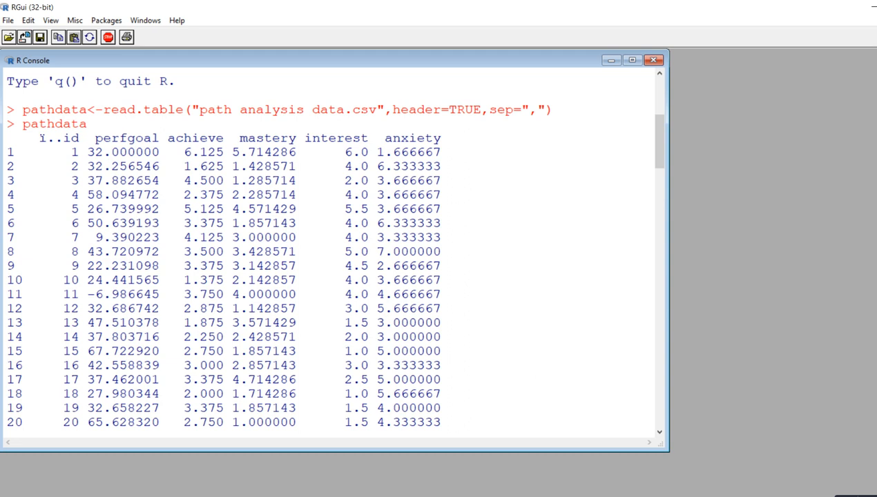
Run str(pathdata) to show the data frame's structure.
type("str")
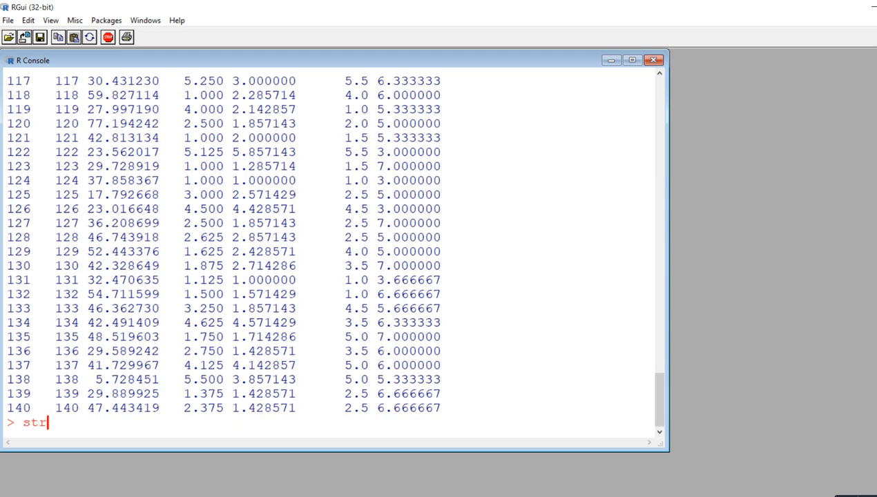
type("(path")
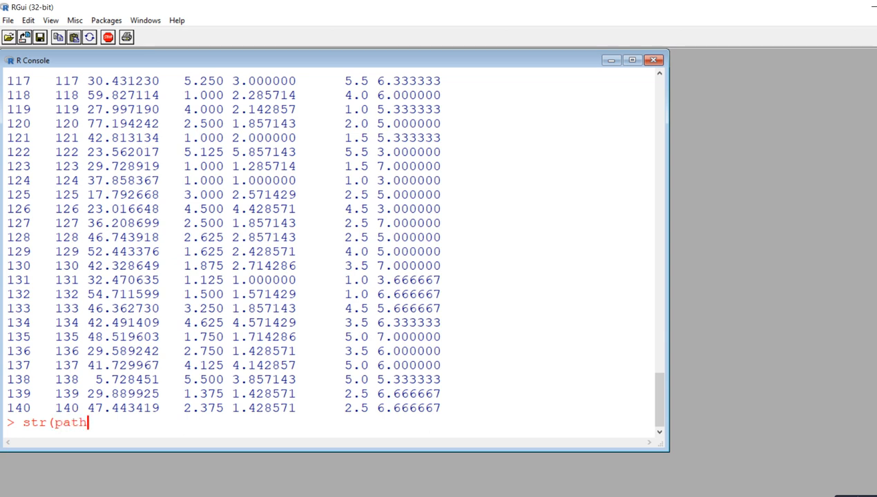
type("dat")
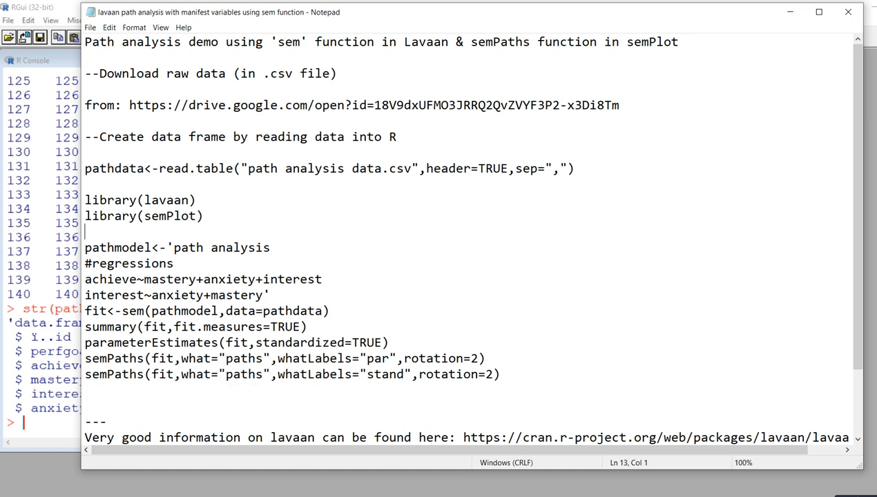
Load the lavaan package with library(lavaan).
double_click(108, 199)
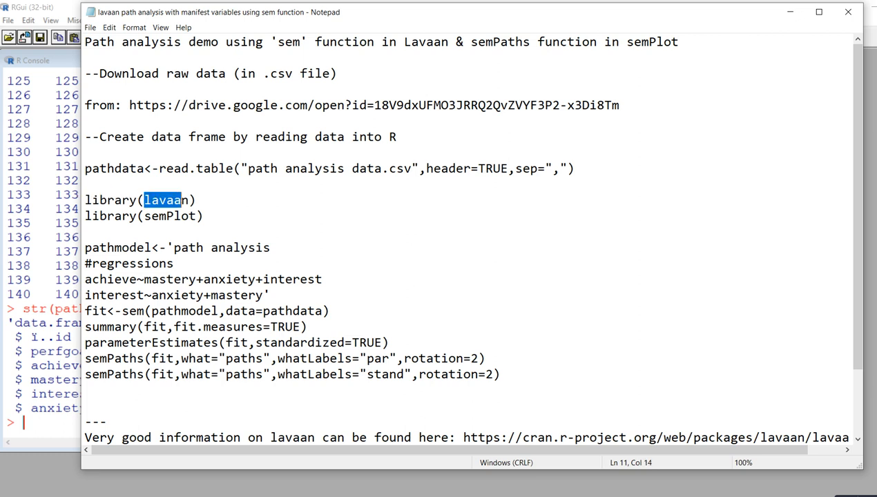
double_click(172, 215)
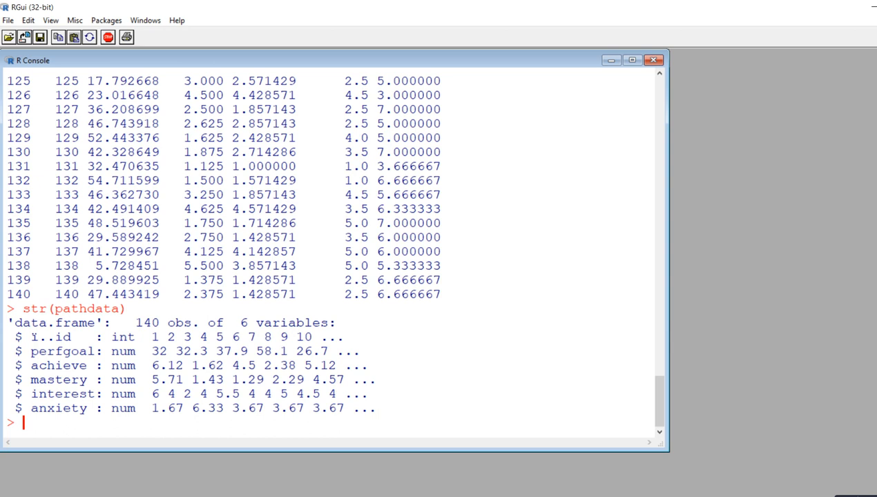
type("library")
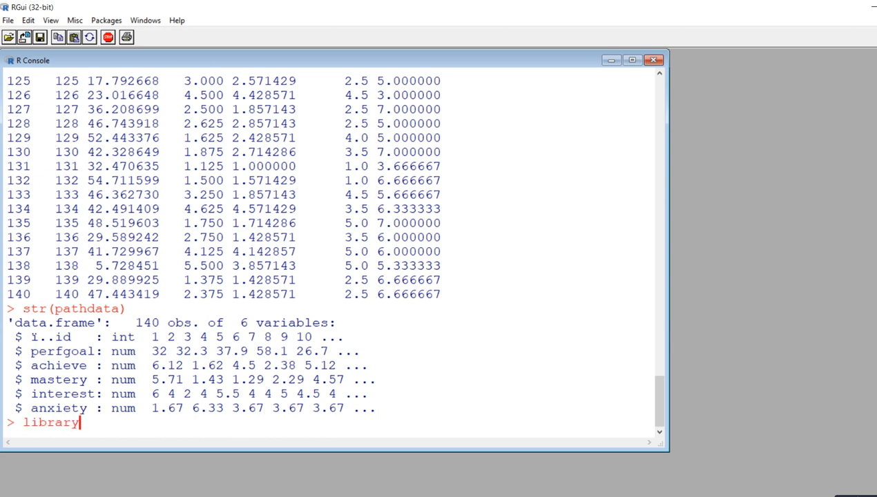
type("(lavaan")
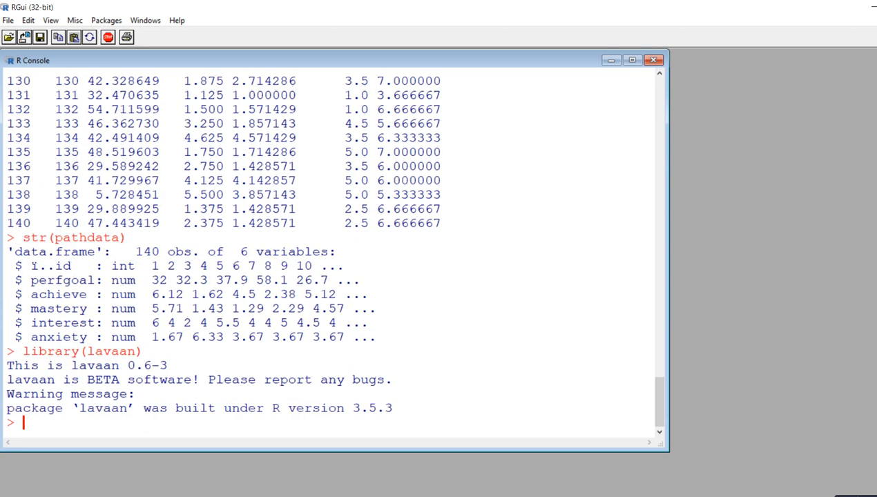
Load the semPlot package with library(semPlot).
type("library(")
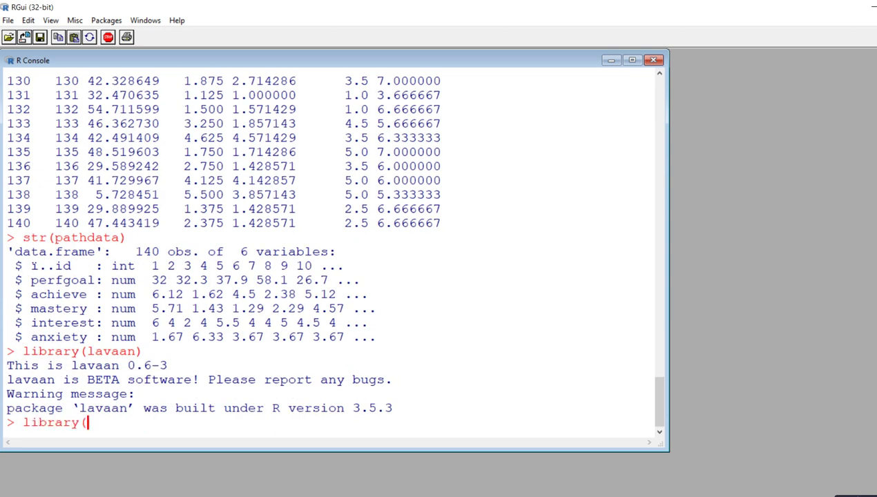
type("semPlo")
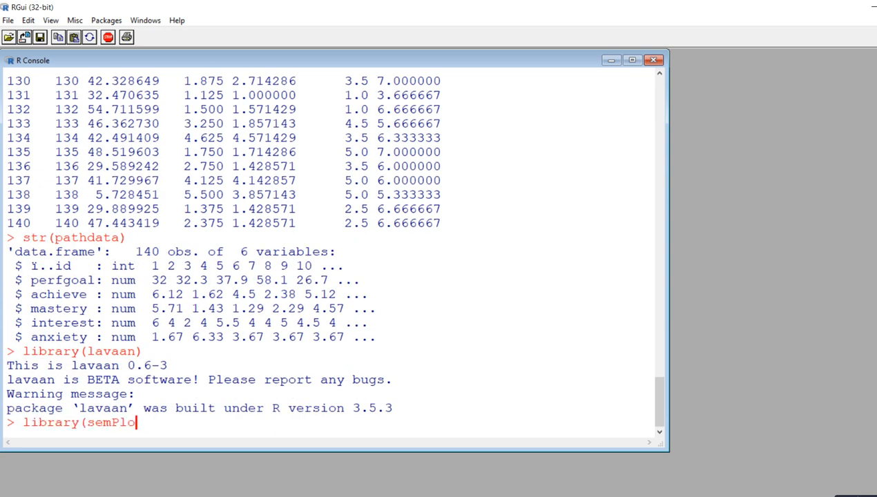
type("t)")
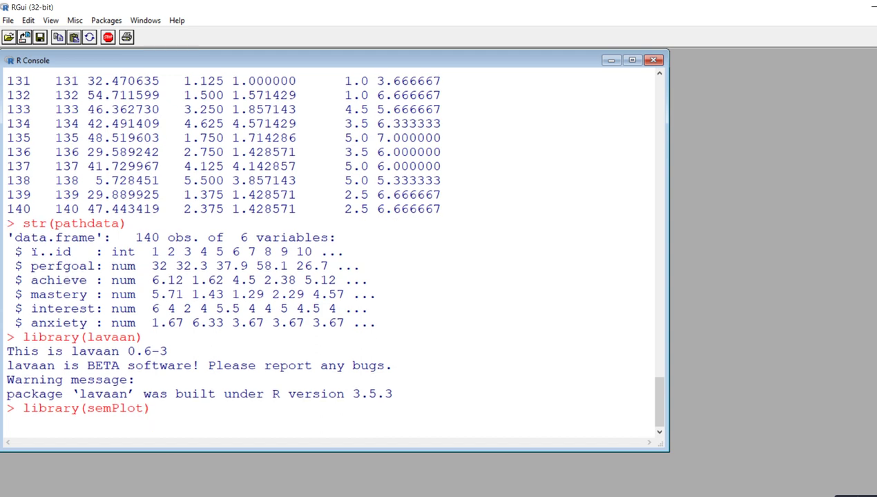
key("Return")
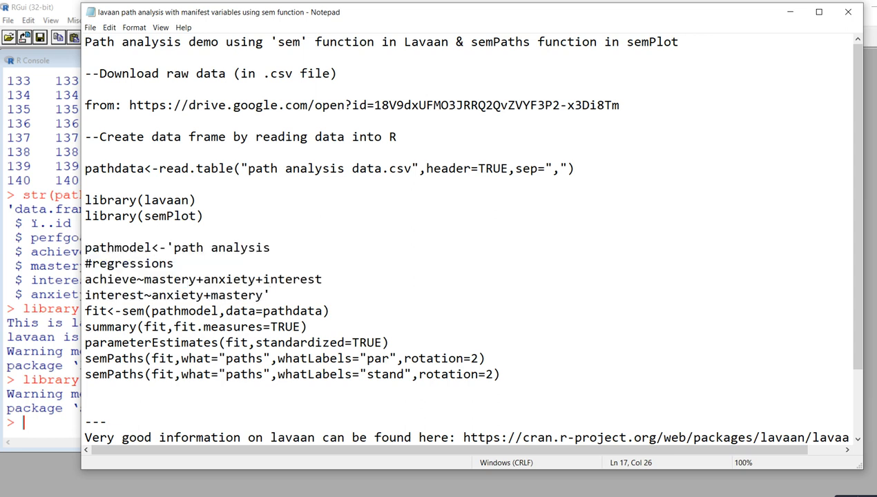
Insert # before 'path analysis' in the pathmodel line, then point out the #regressions line.
double_click(117, 247)
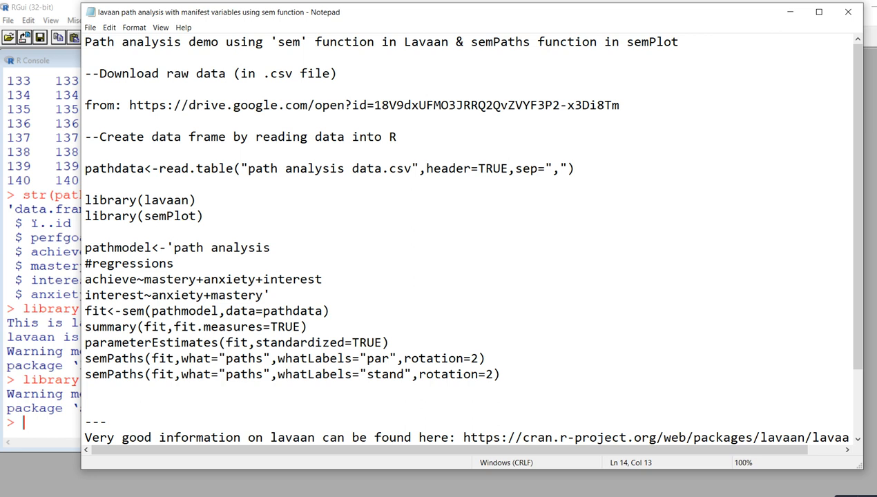
type("#")
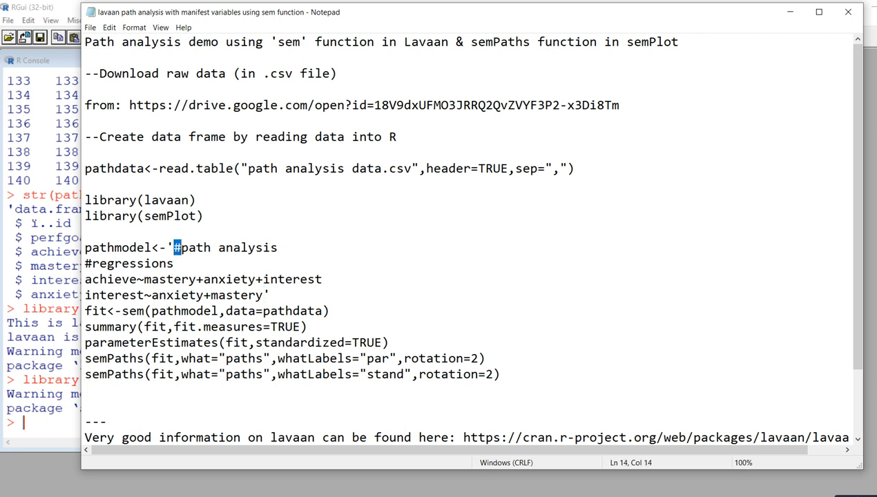
left_click_drag(174, 247, 276, 247)
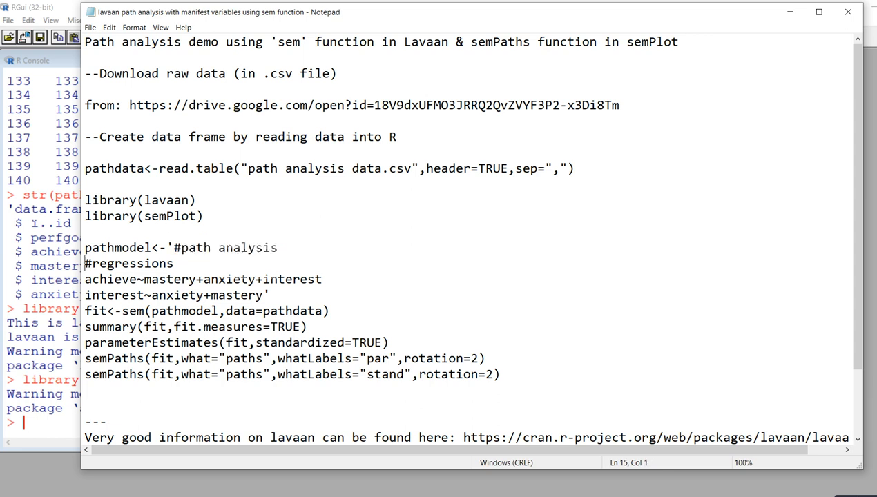
double_click(130, 263)
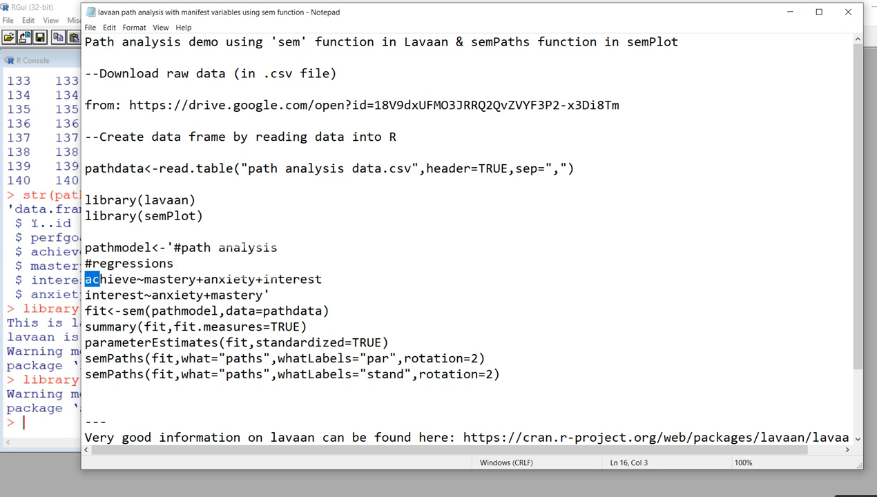
double_click(111, 279)
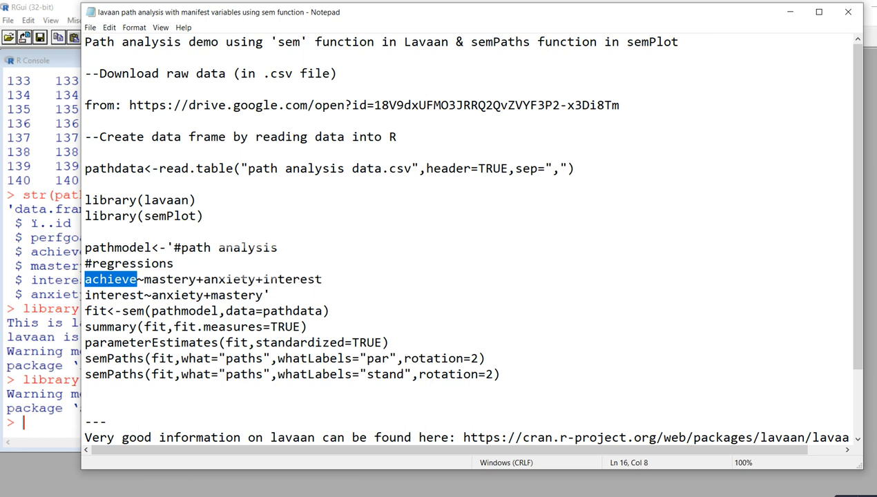
left_click(140, 279)
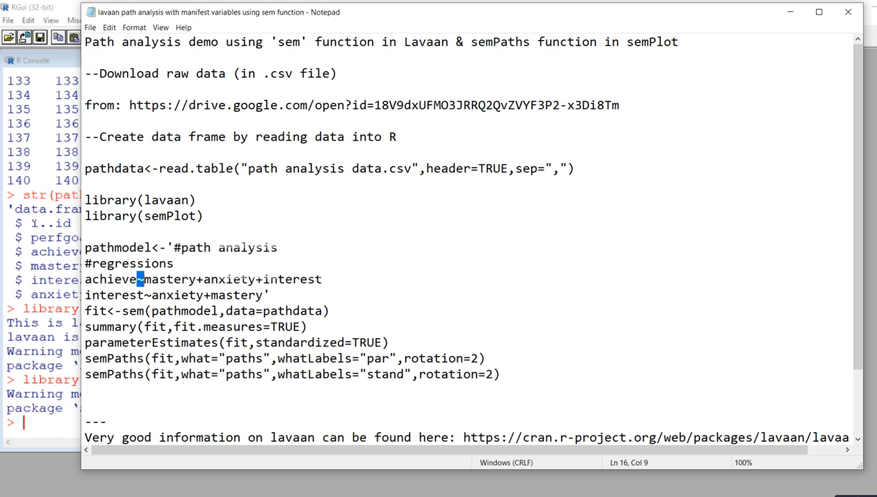
double_click(110, 279)
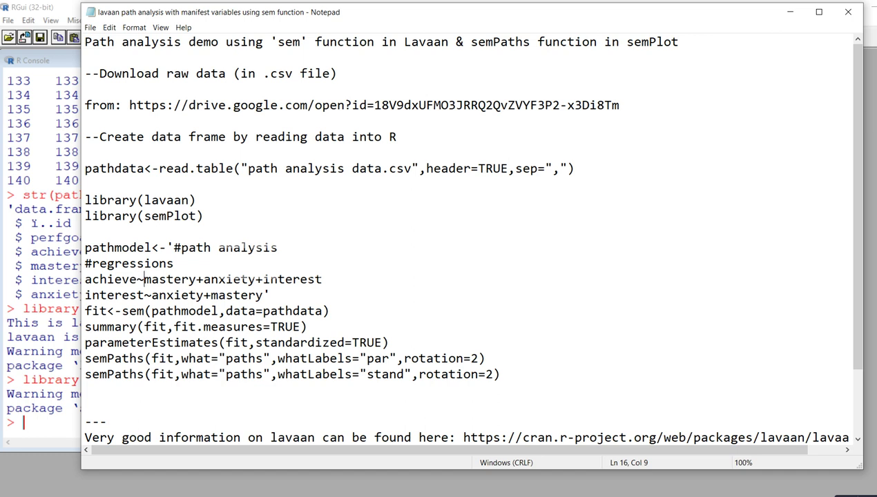
double_click(168, 279)
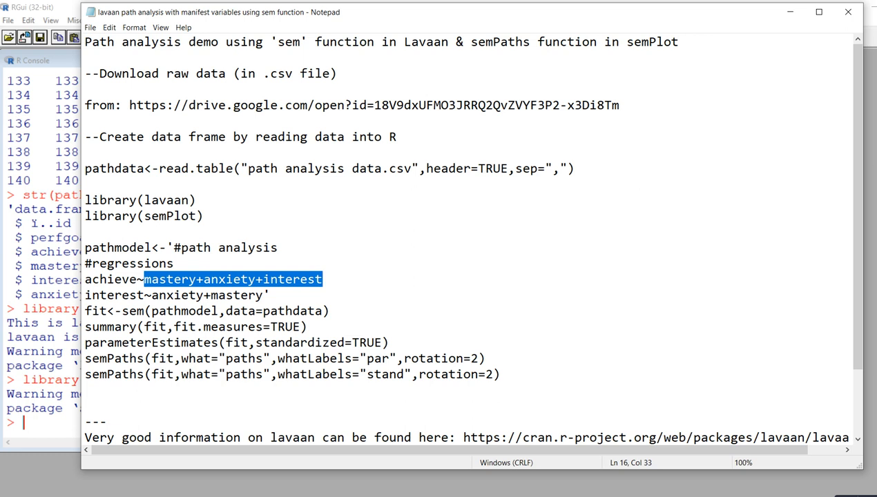
left_click(196, 279)
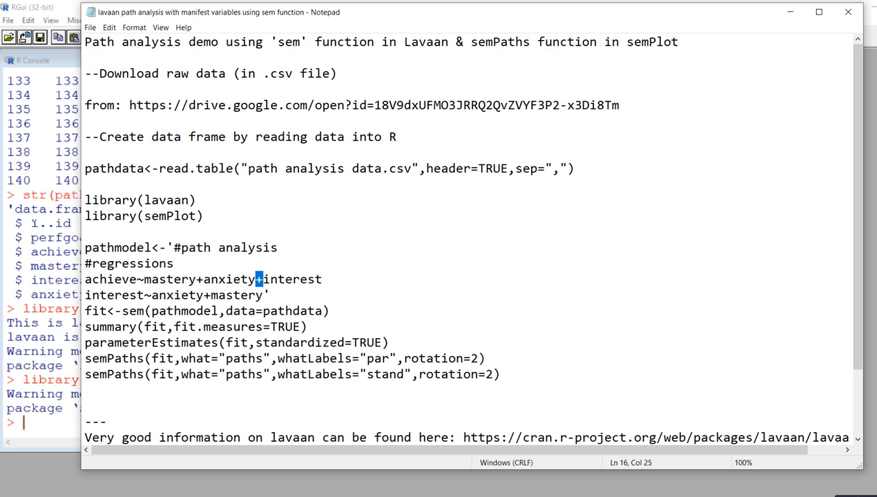
double_click(116, 296)
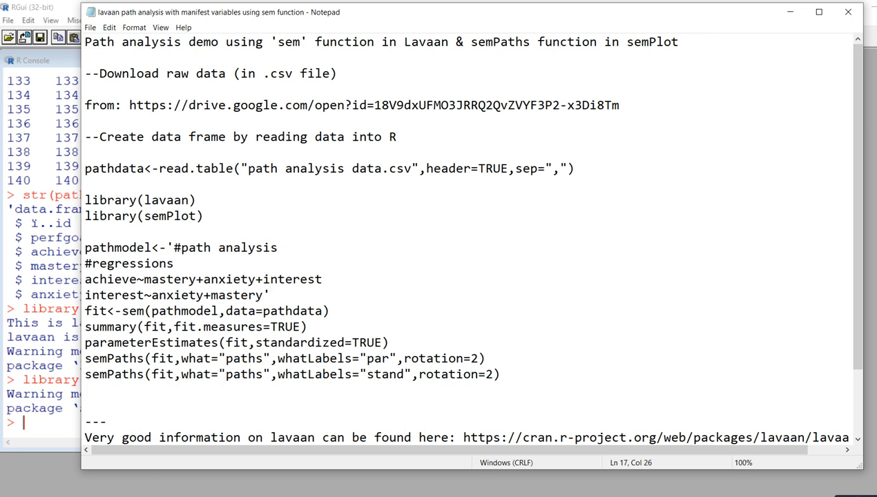
left_click_drag(84, 248, 270, 295)
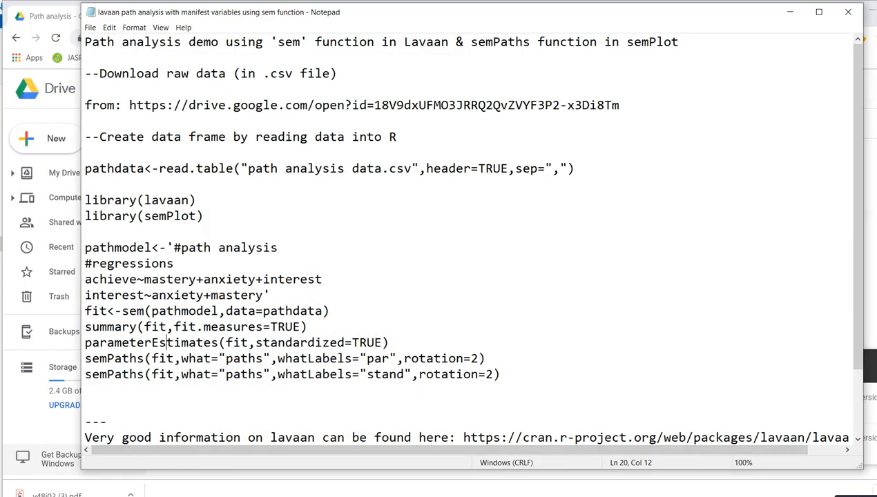
double_click(96, 310)
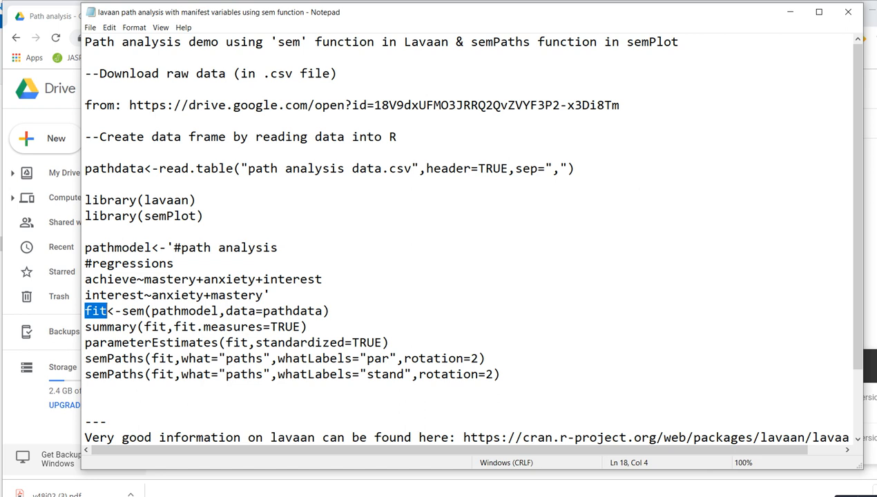
double_click(133, 311)
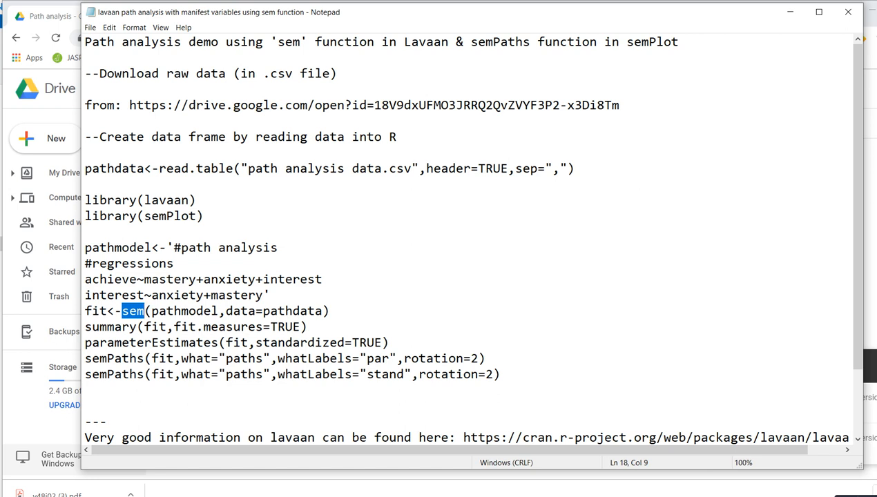
double_click(182, 311)
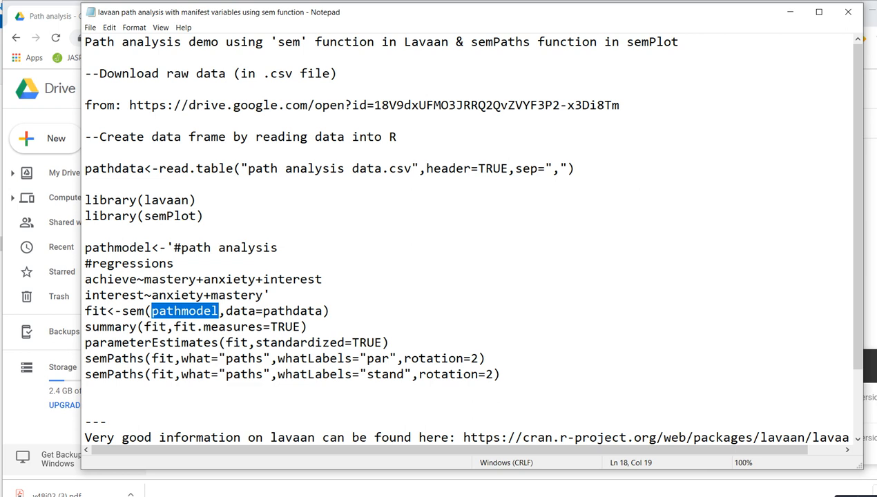
double_click(117, 247)
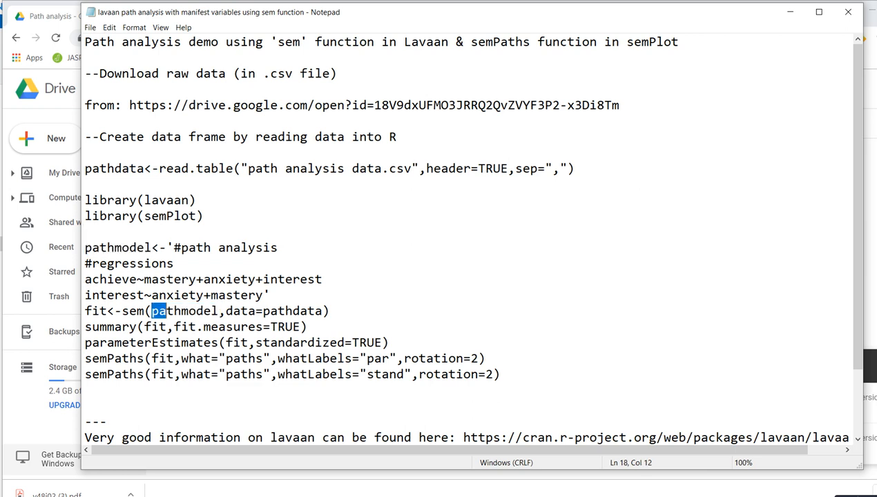
double_click(182, 311)
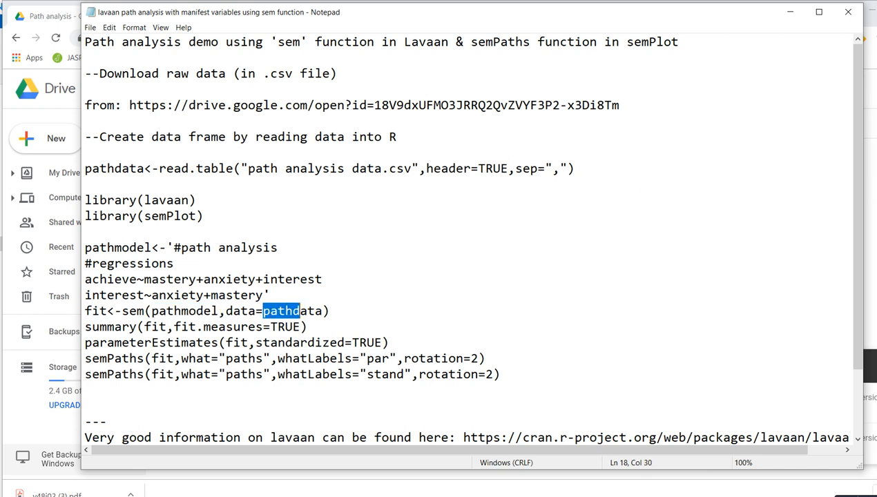
double_click(288, 311)
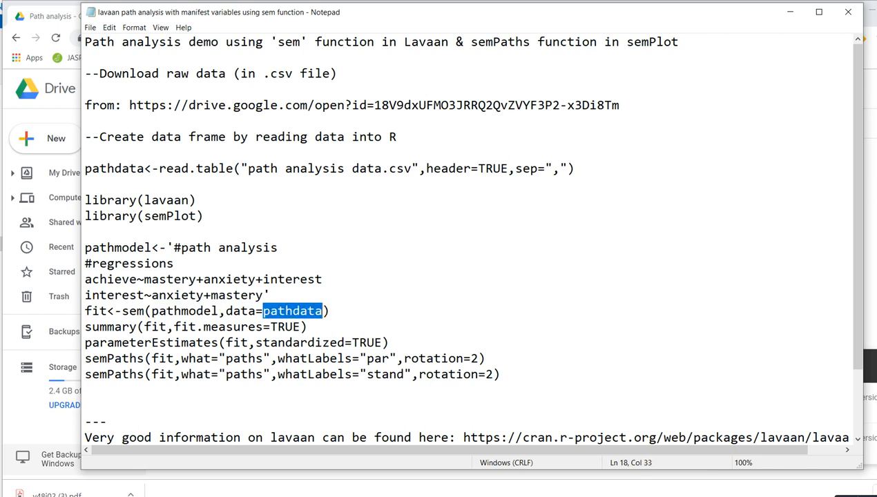
left_click(324, 311)
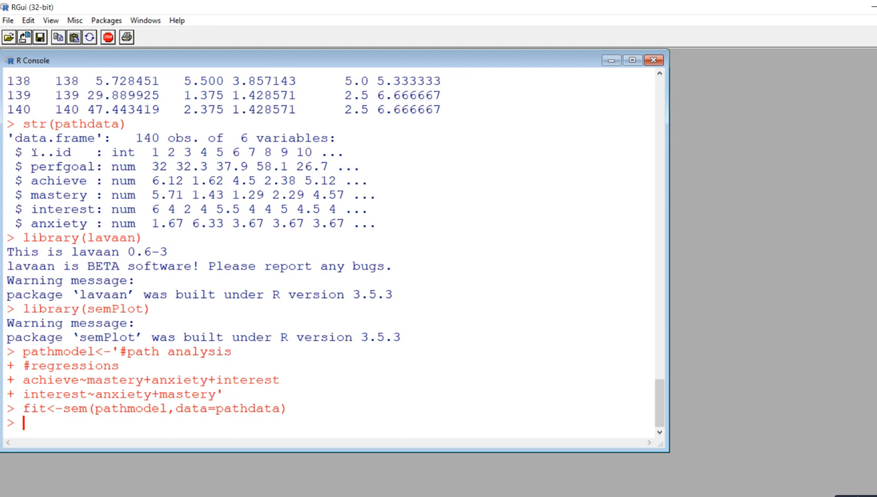
Run summary(fit) and review its output, emphasising the zero degrees of freedom.
type("summa")
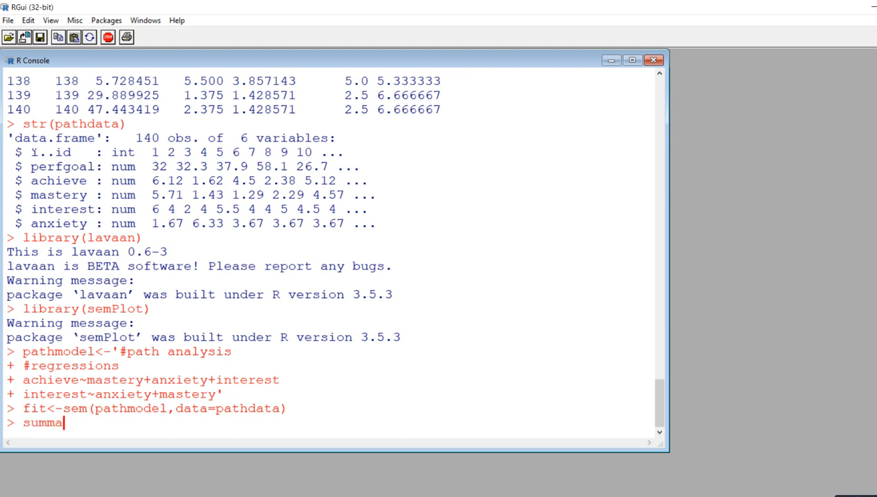
type("ry(fit)")
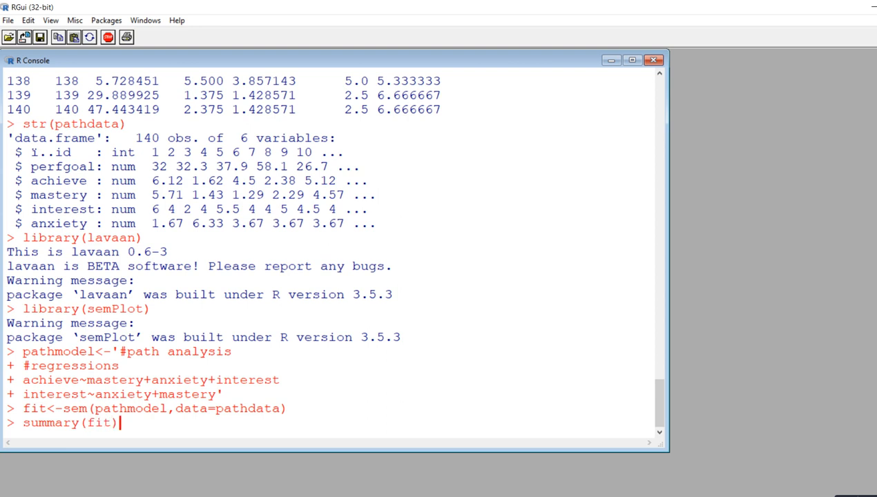
key("Return")
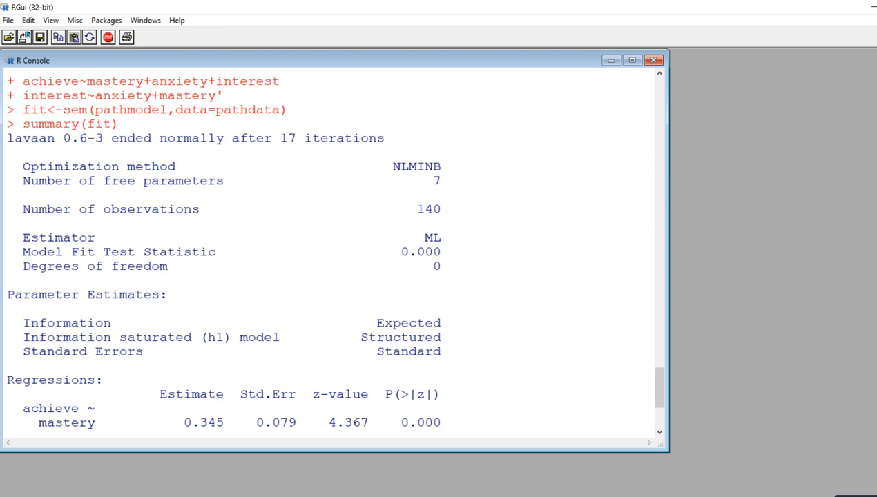
scroll("up", 3)
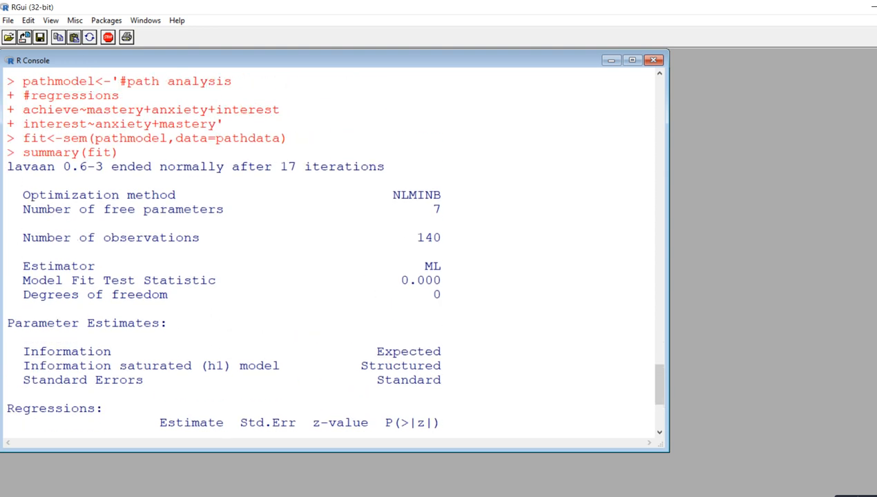
scroll("down", 3)
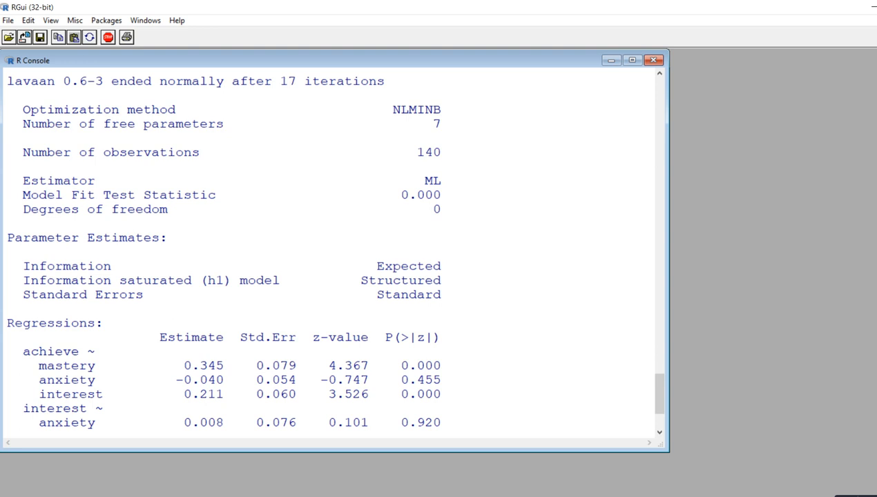
double_click(420, 194)
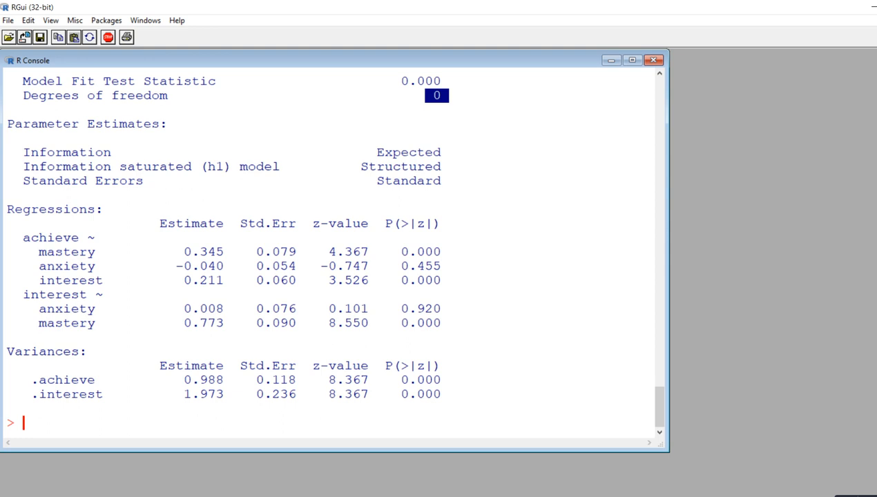
double_click(202, 251)
type("summary(fit,fit.measures=TRUE)")
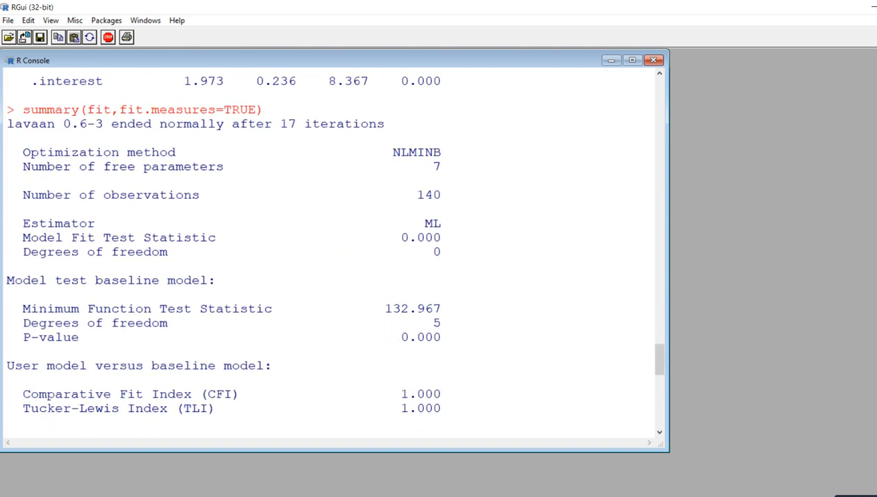
Scroll down through the fit indices: CFI, TLI, RMSEA, SRMR and AIC.
scroll("down", 3)
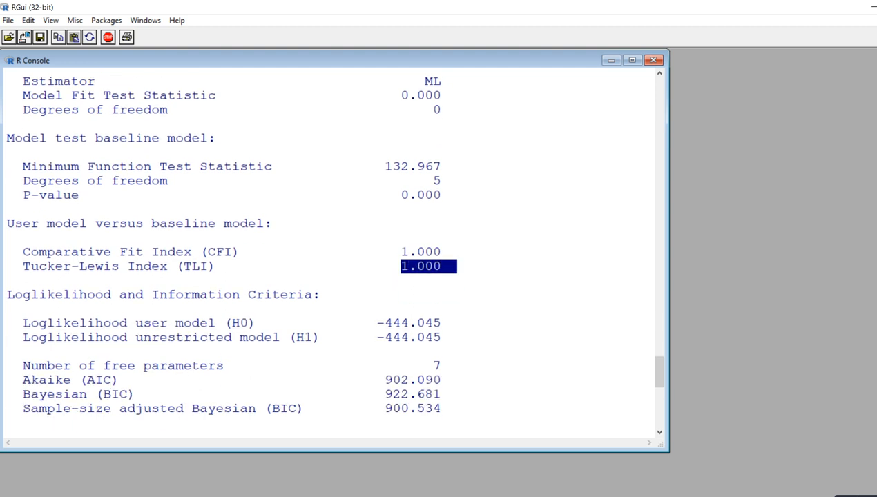
scroll("down", 3)
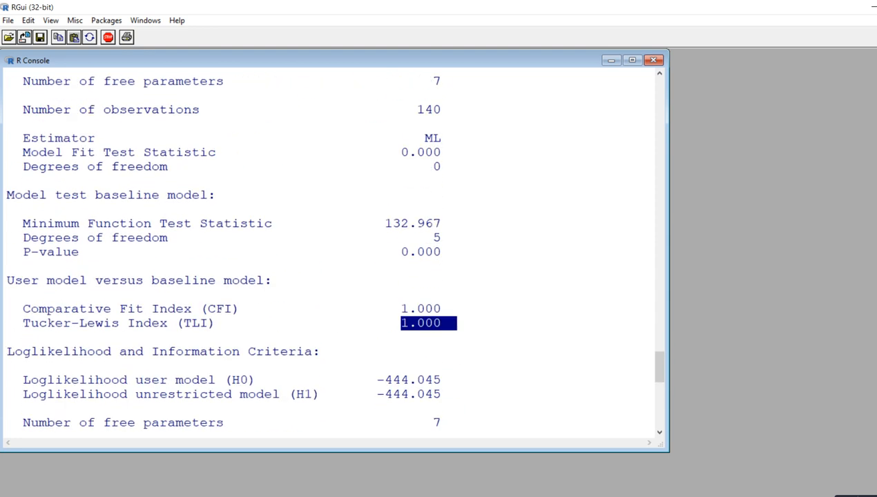
scroll("down", 3)
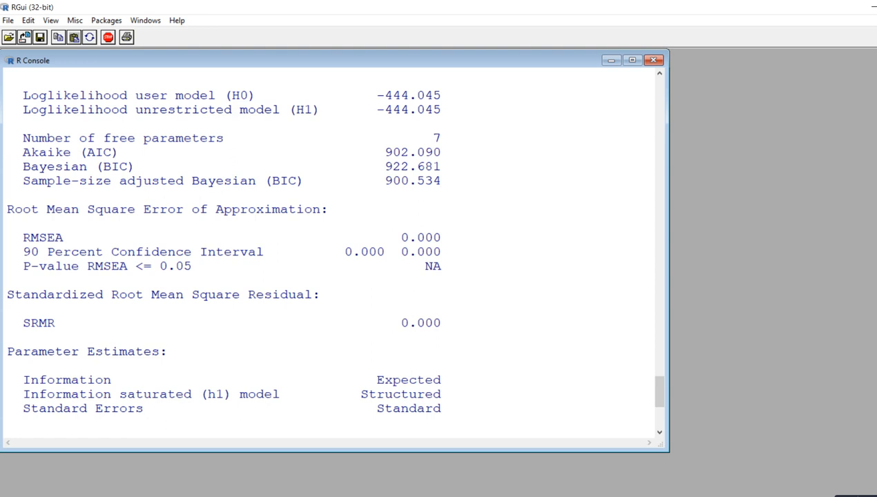
scroll("down", 3)
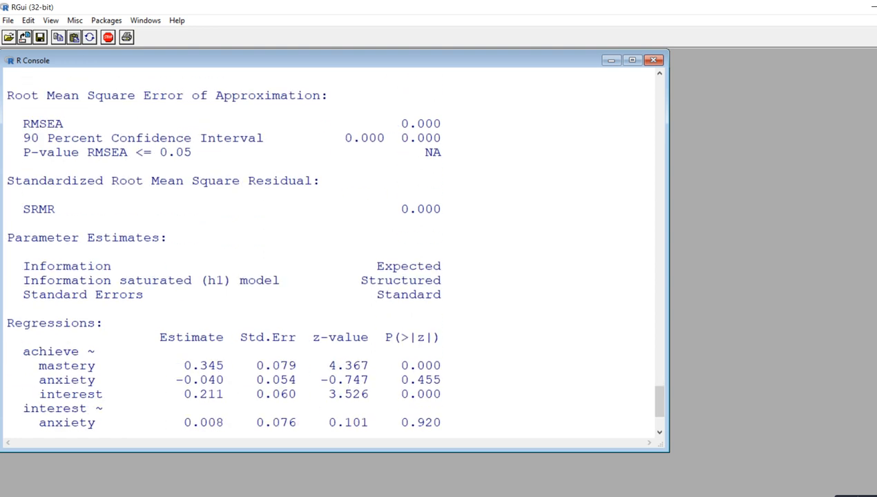
scroll("down", 3)
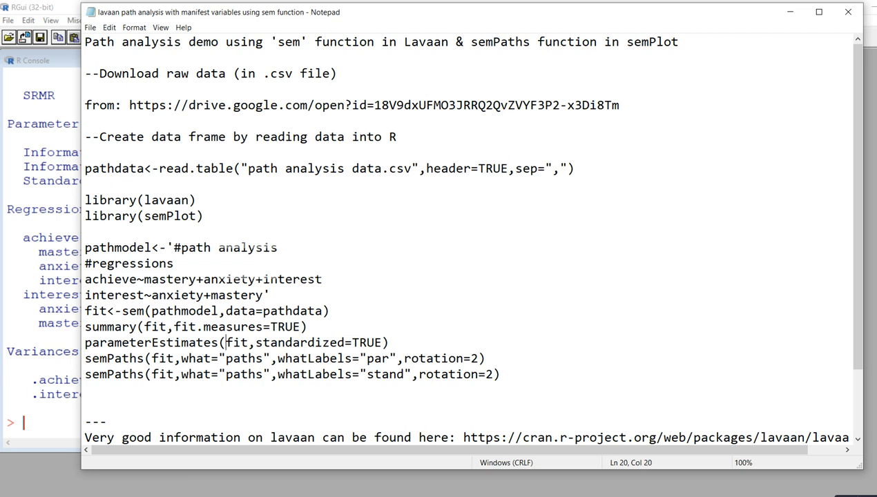
Select parameterEstimates(fit,standardized=TRUE) in the script to run it in the console.
double_click(237, 342)
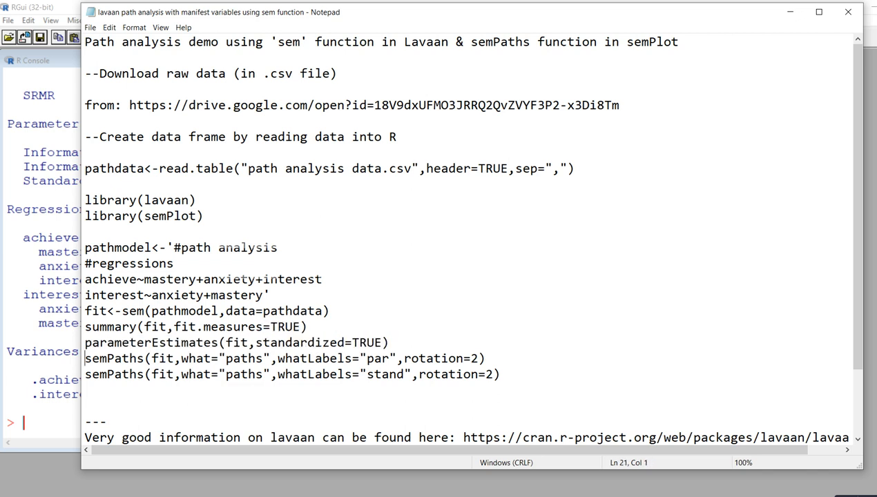
triple_click(237, 343)
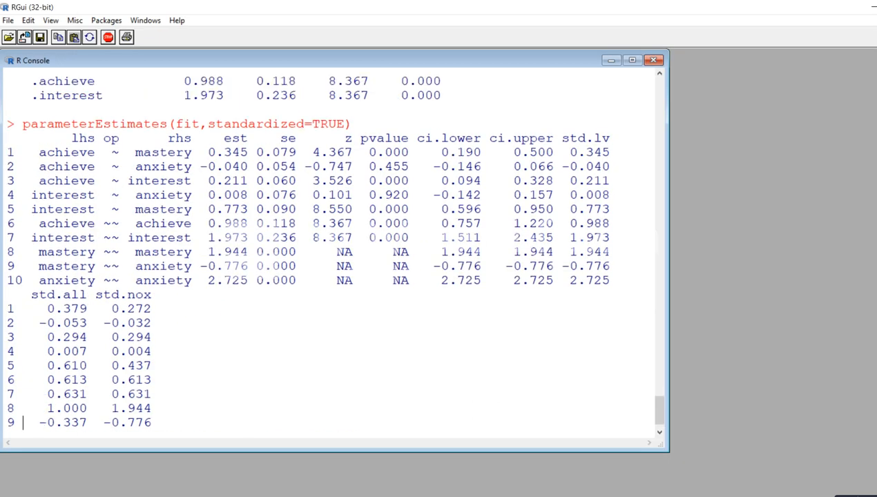
scroll("down", 3)
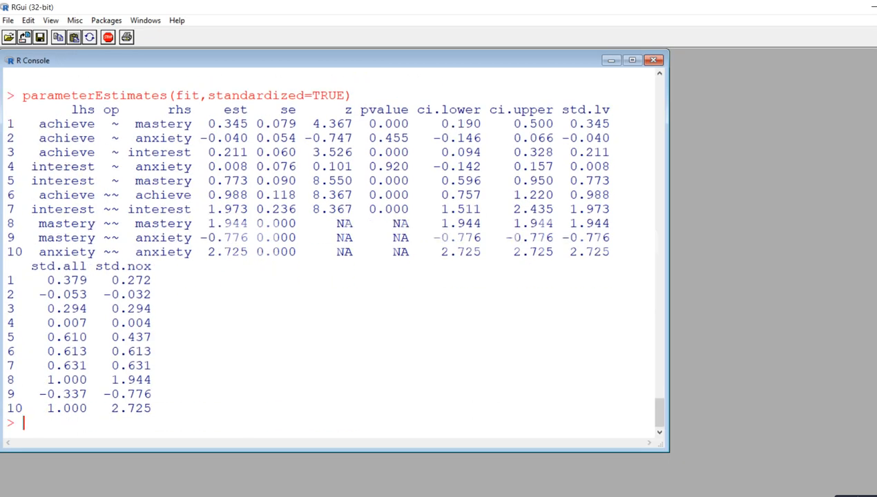
double_click(51, 266)
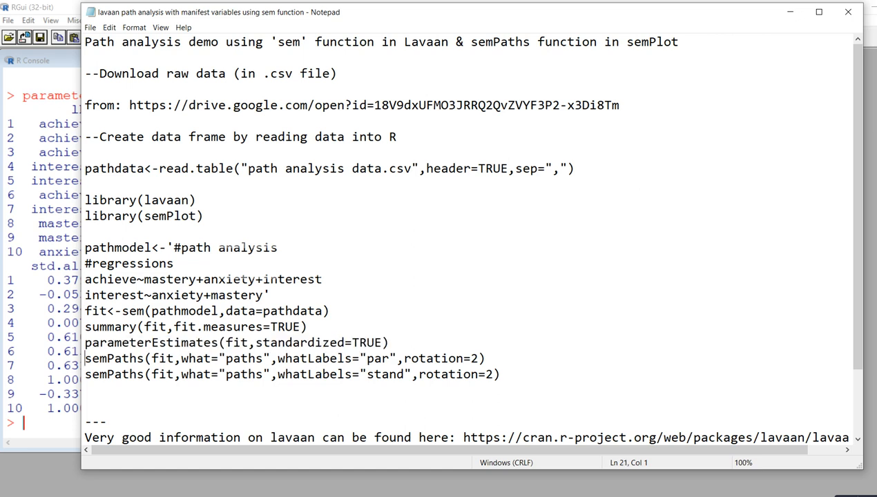
double_click(155, 215)
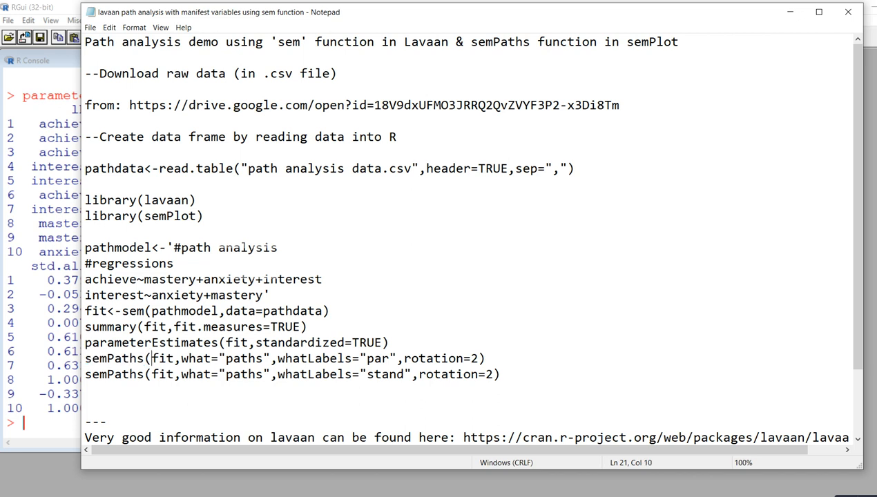
double_click(163, 359)
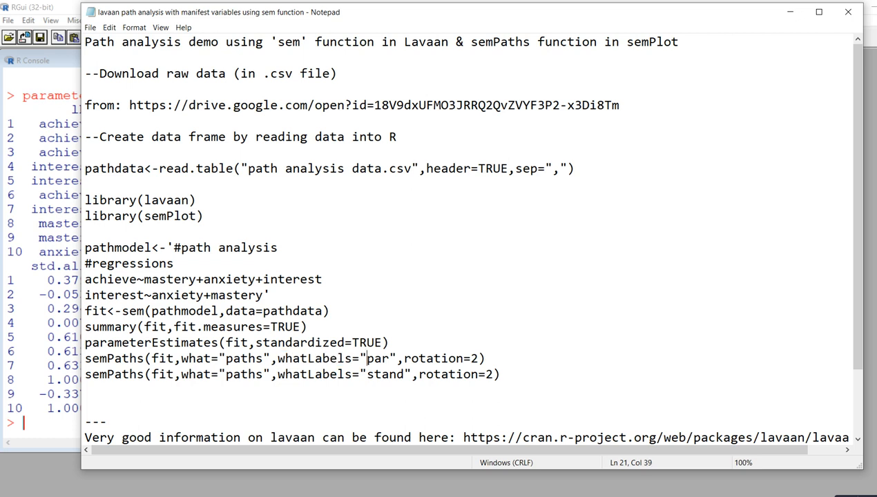
double_click(378, 359)
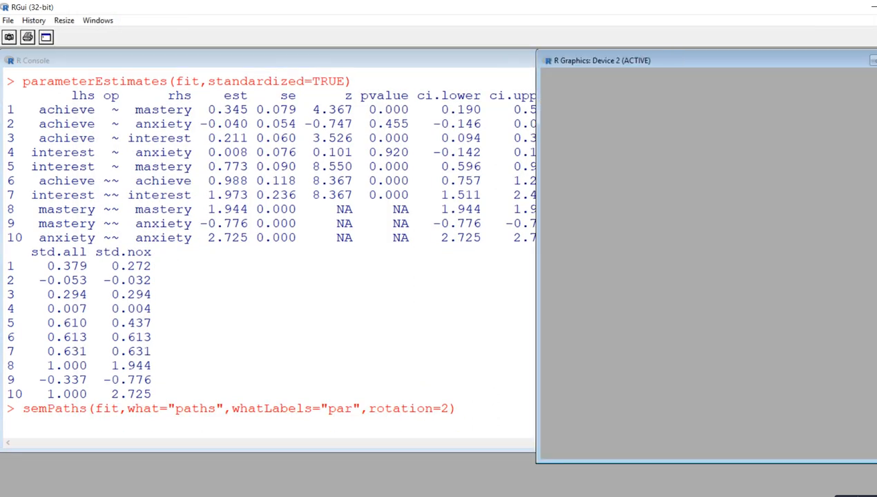
Run the semPaths diagram with whatLabels="par", then select the whatLabels="stand" version.
key("Return")
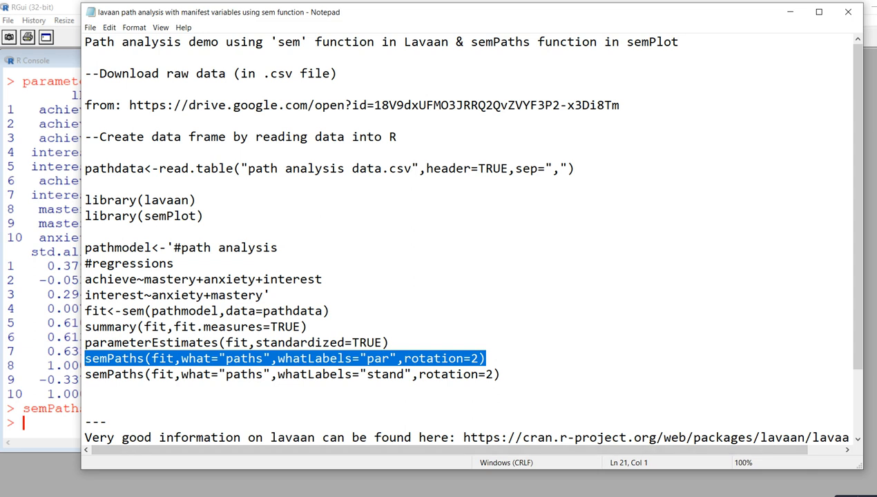
double_click(384, 376)
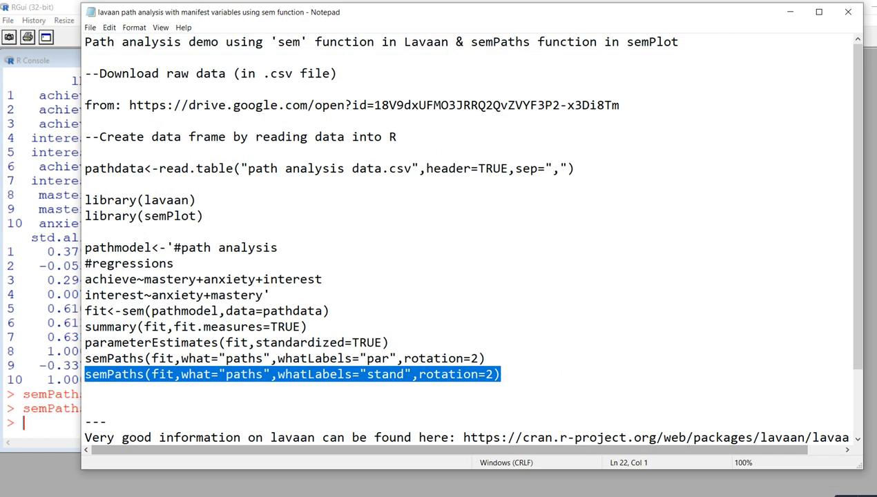
scroll("down", 3)
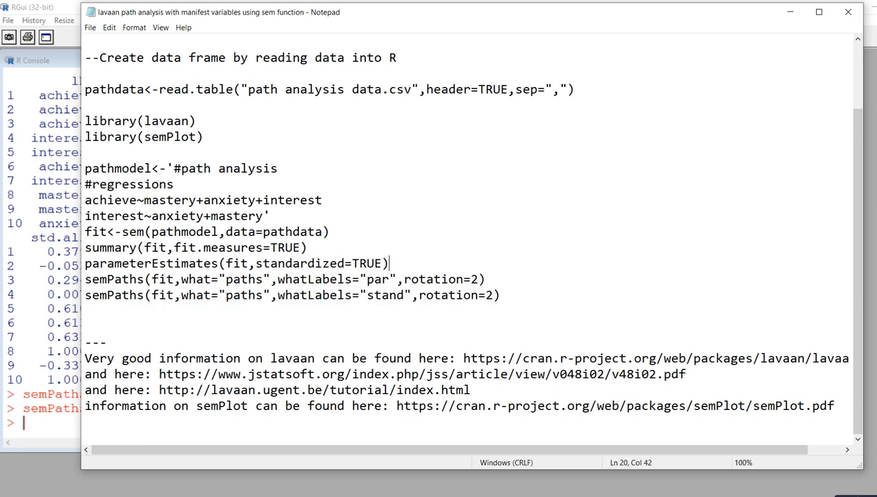
scroll("right", 3)
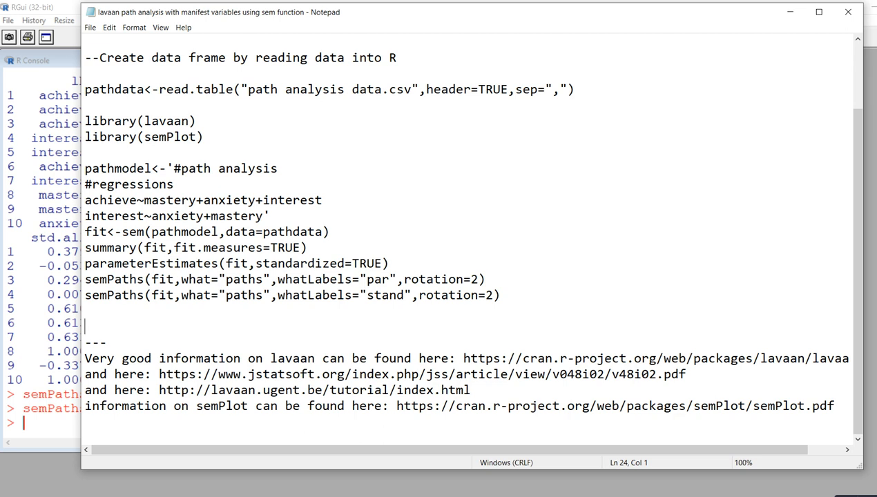
scroll("down", 3)
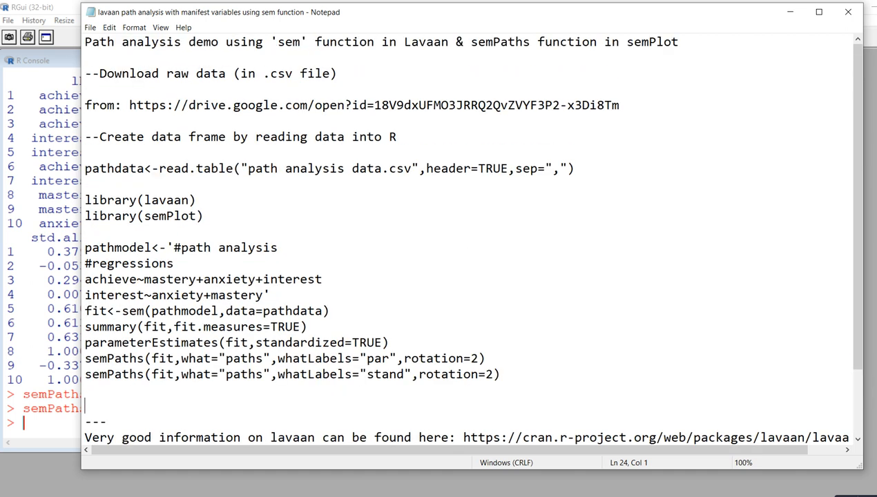